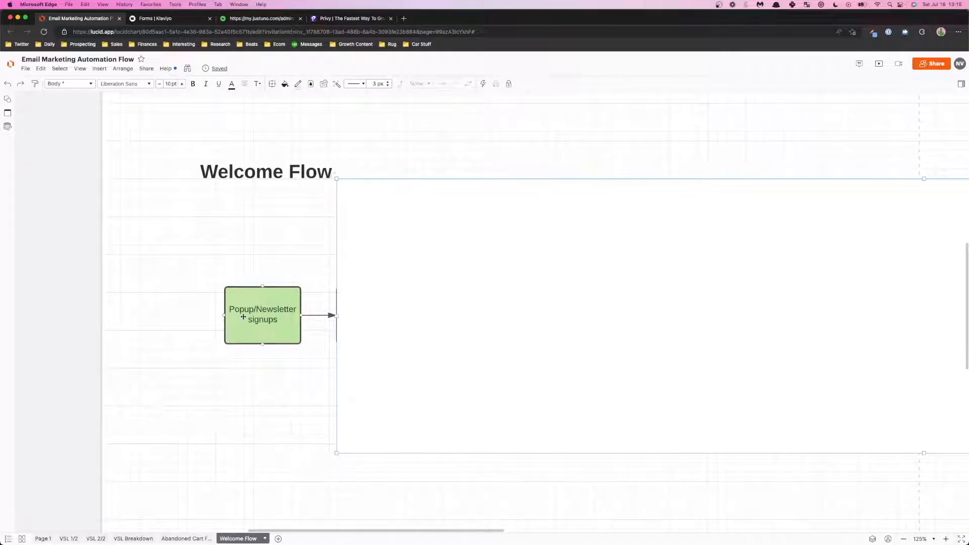
{"action": "mouse_move", "coordinate": [243, 84]}
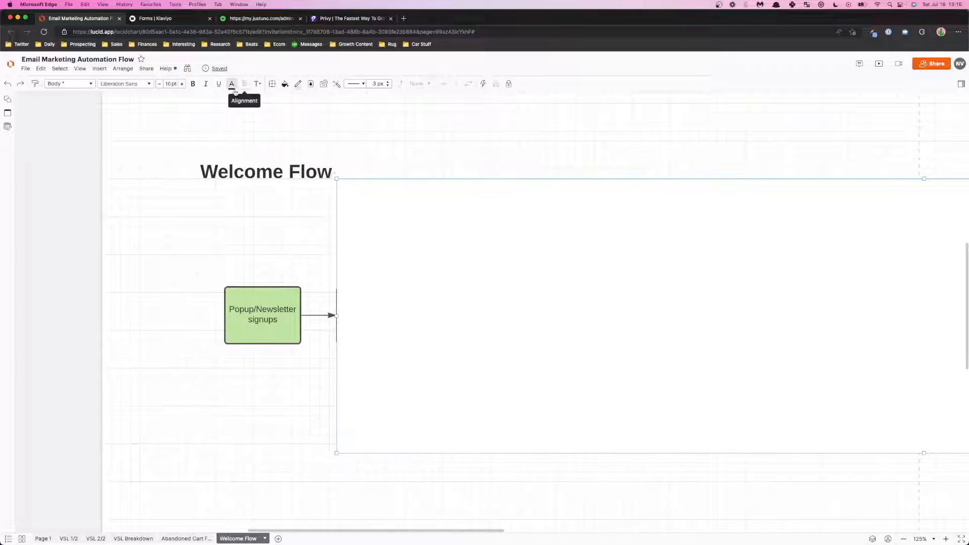
Flip between the Justuno popups list, the Welcome Flow diagram and the Klaviyo browser tabs.
{"action": "left_click", "coordinate": [163, 18]}
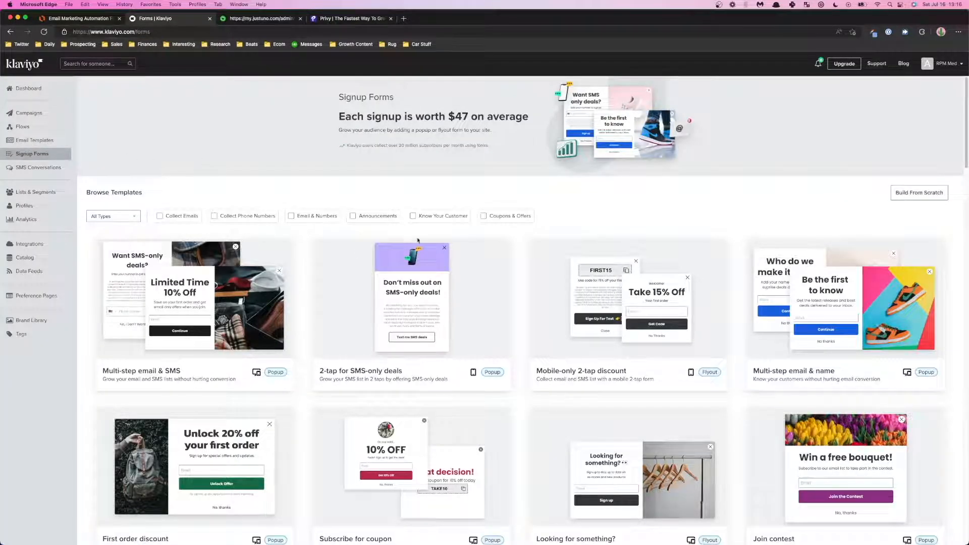
{"action": "scroll", "scroll_direction": "down", "scroll_amount": 3}
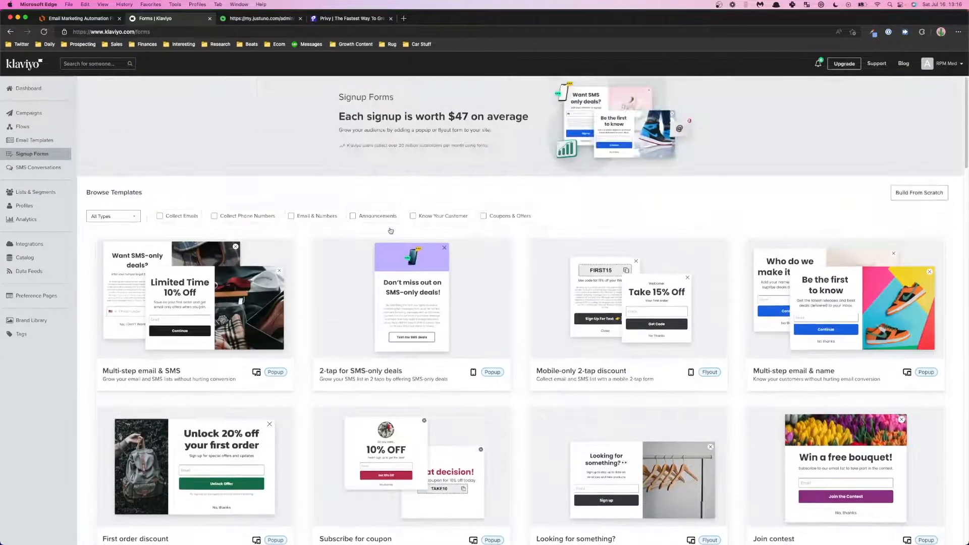
{"action": "left_click", "coordinate": [259, 18]}
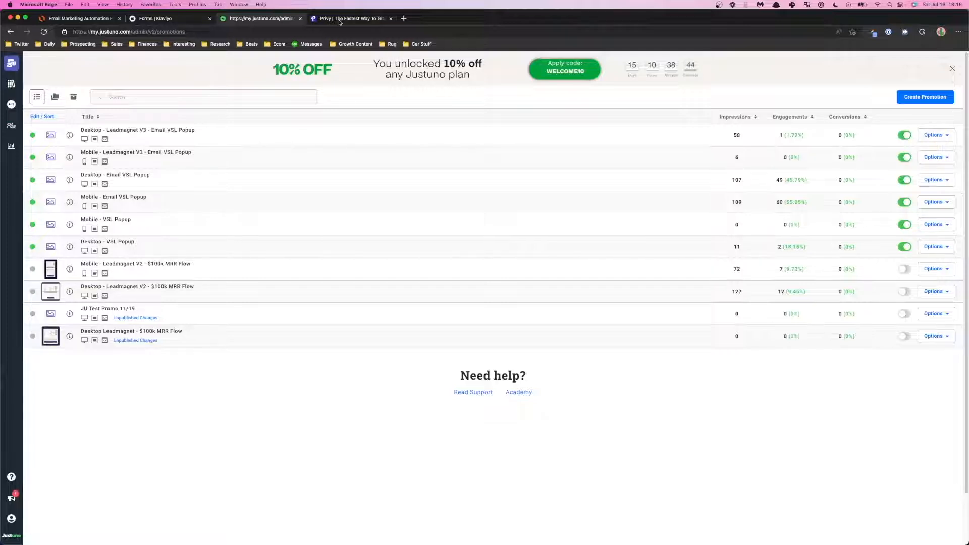
{"action": "left_click", "coordinate": [154, 18]}
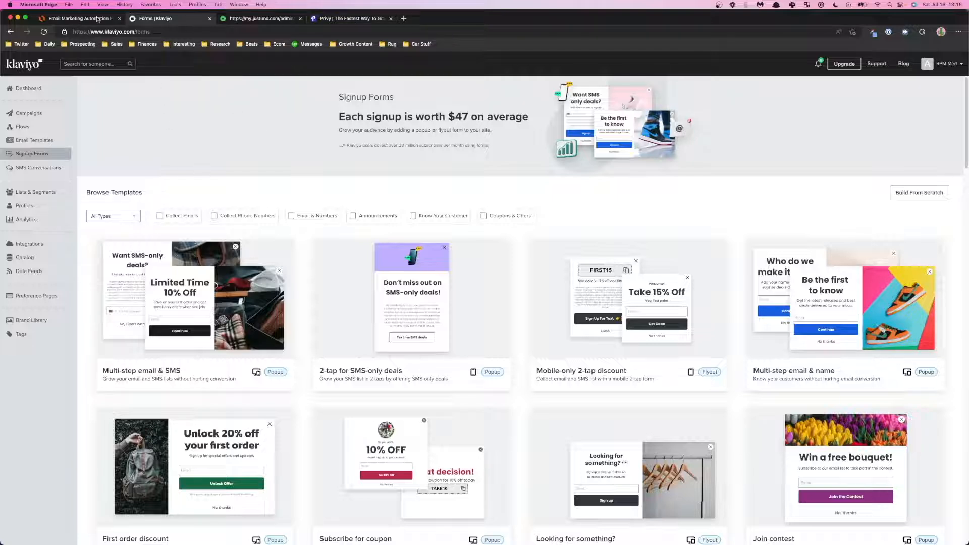
{"action": "left_click", "coordinate": [79, 18]}
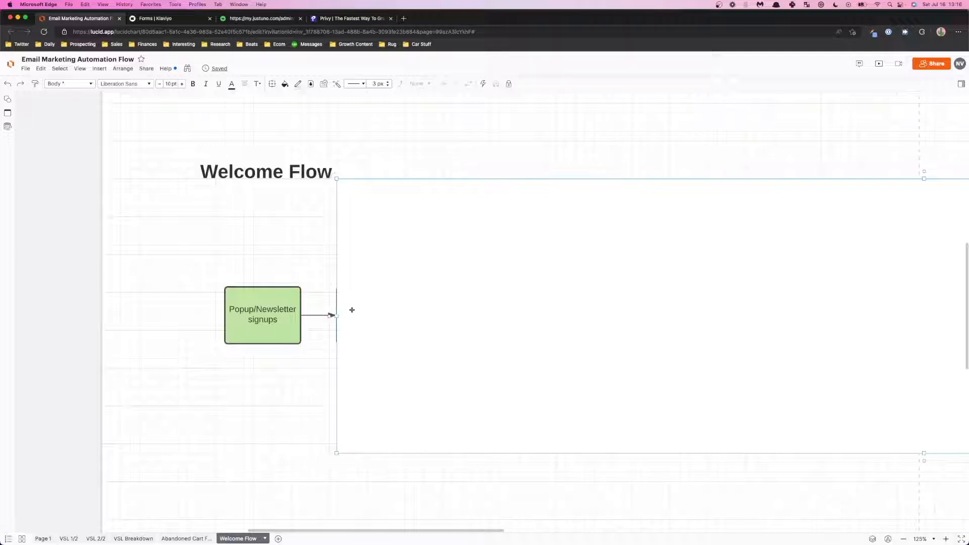
{"action": "mouse_move", "coordinate": [387, 293]}
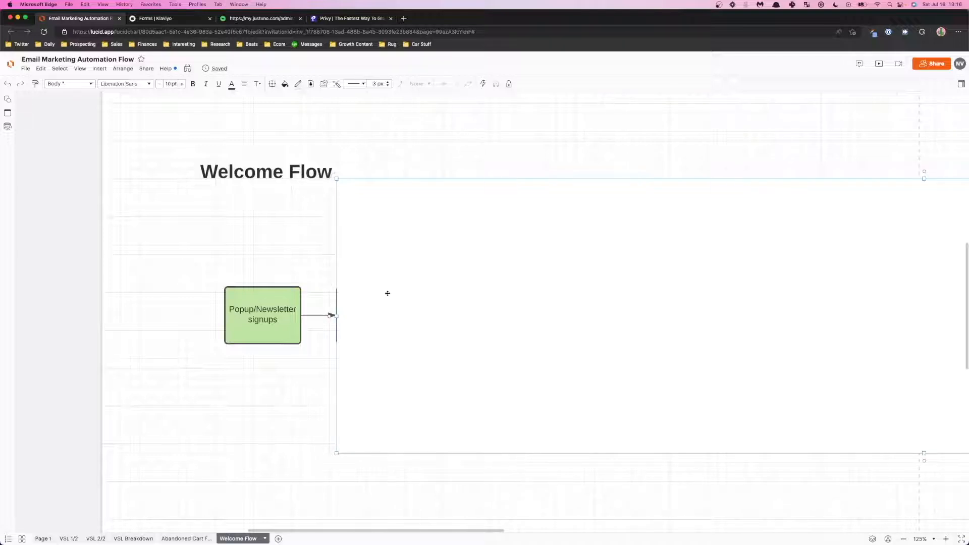
{"action": "left_click", "coordinate": [170, 19]}
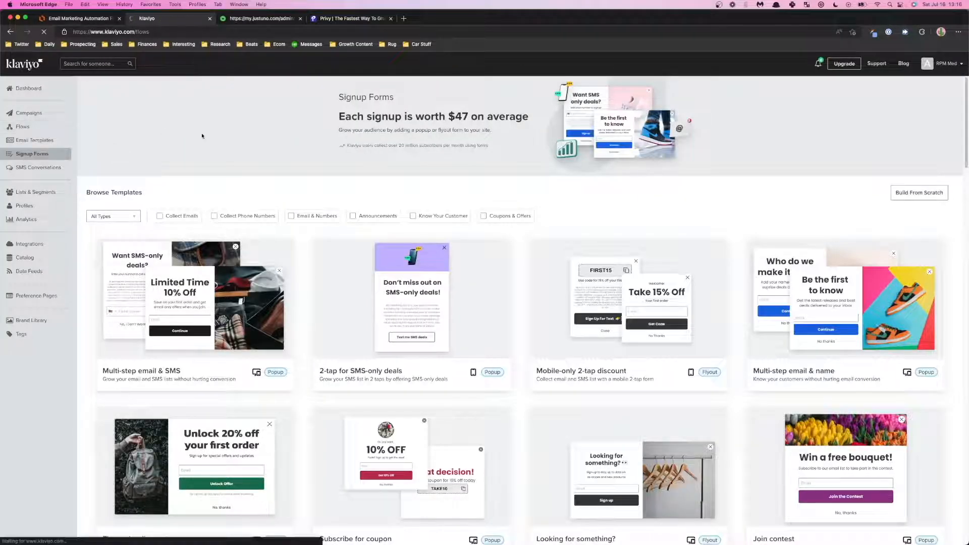
Show Klaviyo's Flows page listing the Welcome Series flow, after a detour to signup forms.
{"action": "left_click", "coordinate": [24, 127]}
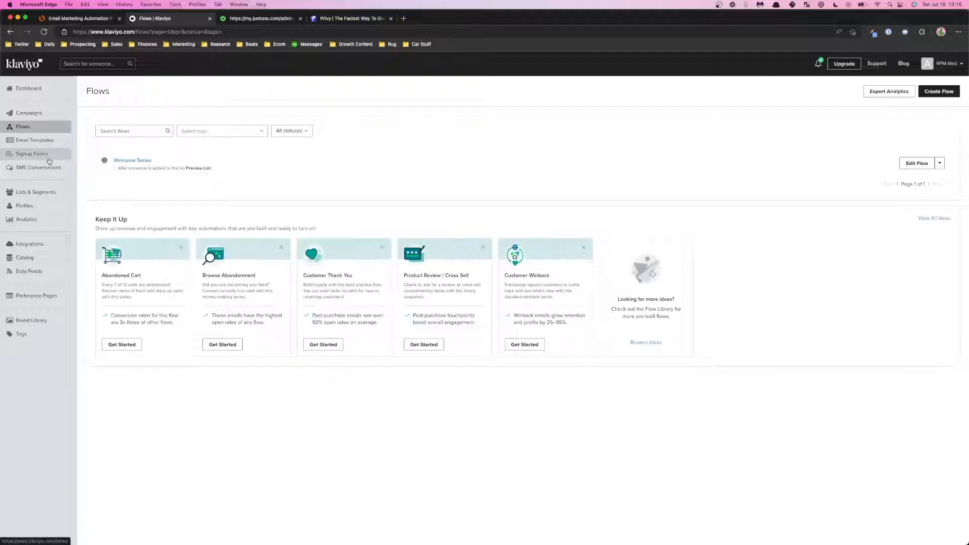
{"action": "left_click", "coordinate": [31, 153]}
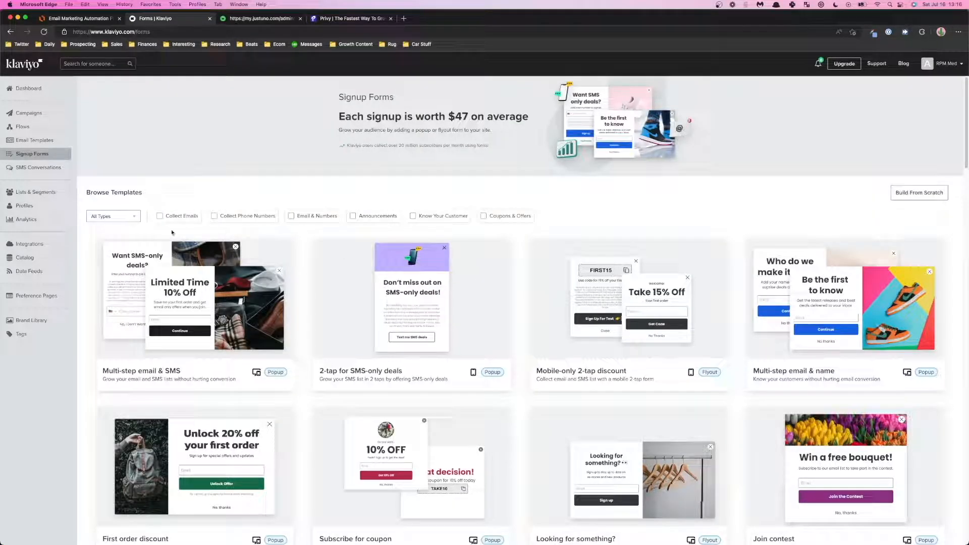
{"action": "left_click", "coordinate": [23, 127]}
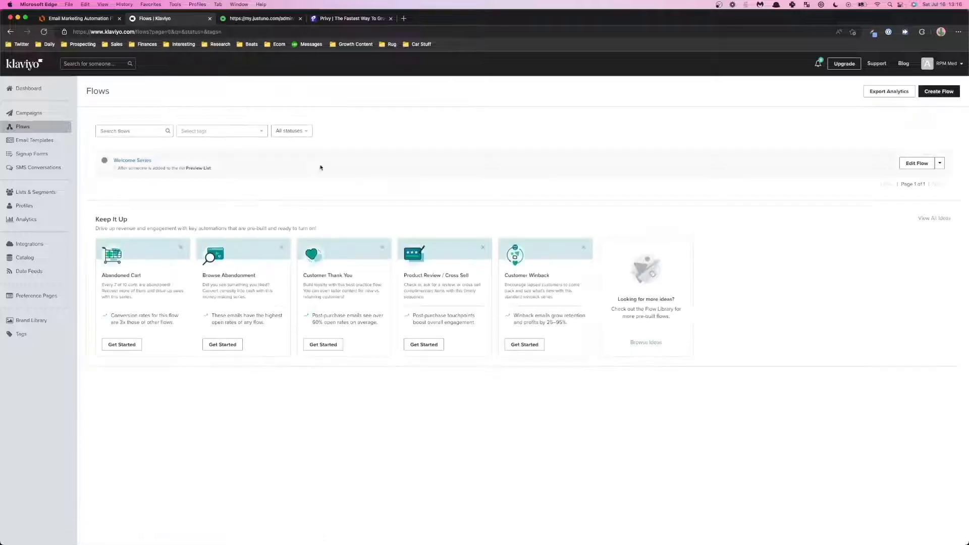
Start a new Welcome Series library flow, reviewing Tags and Trigger and keeping the Newsletter list.
{"action": "left_click", "coordinate": [937, 91]}
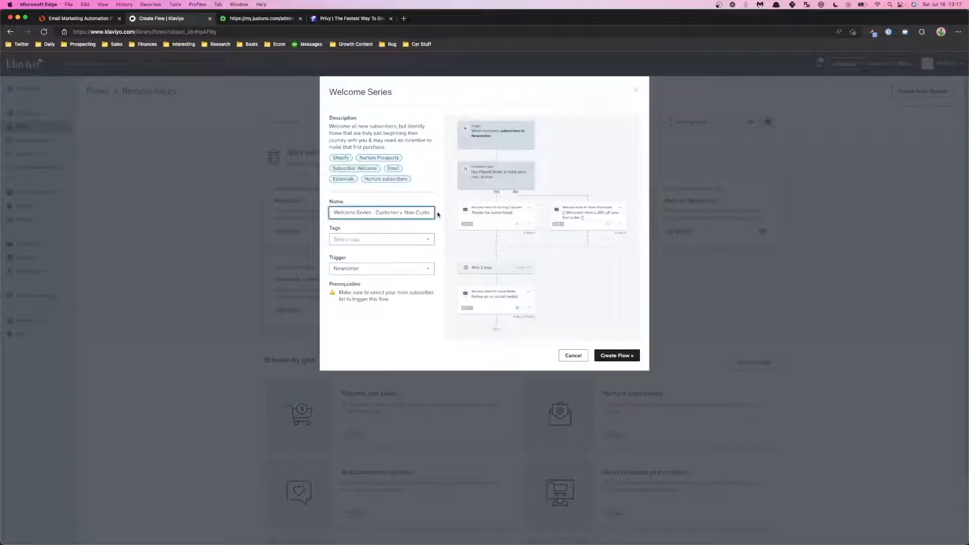
{"action": "left_click", "coordinate": [381, 239]}
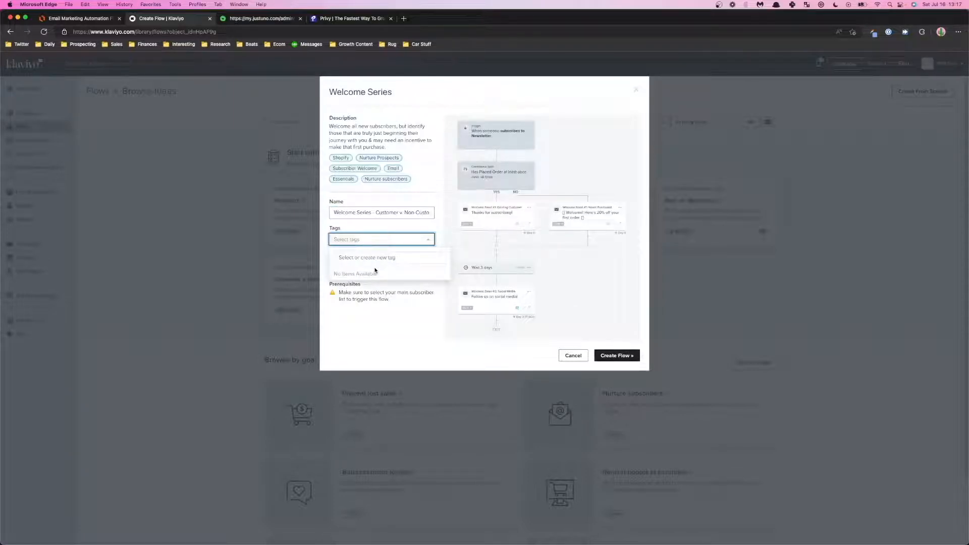
{"action": "left_click", "coordinate": [380, 268]}
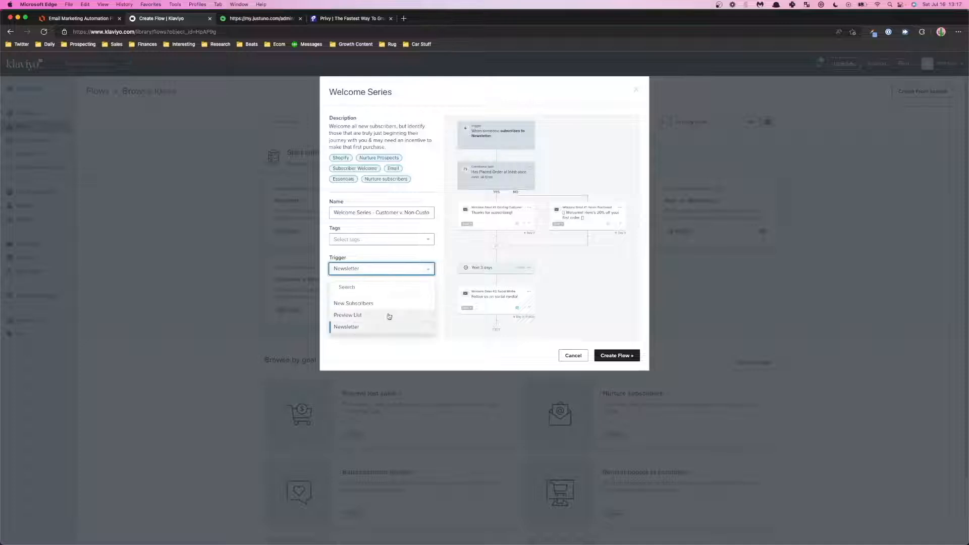
{"action": "left_click", "coordinate": [346, 326]}
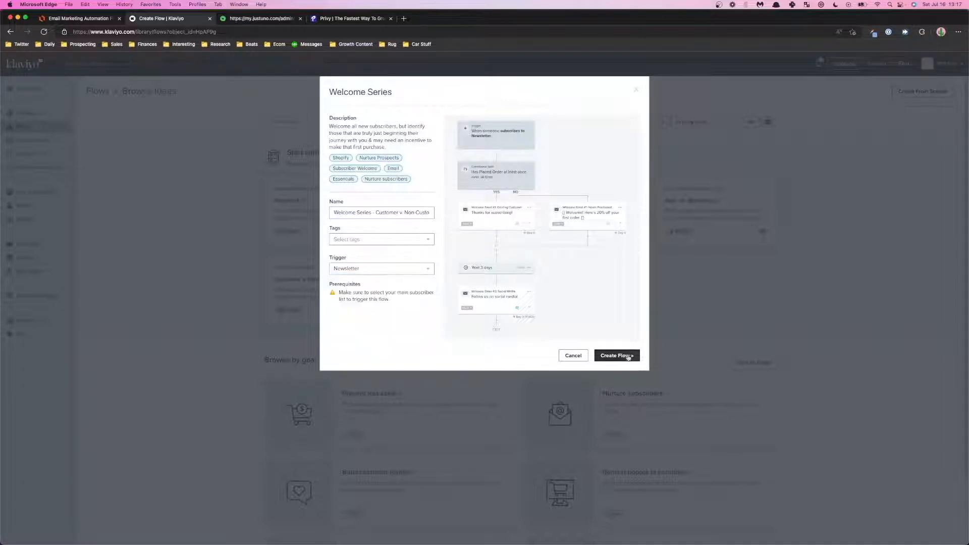
Create the flow and bring up the placed-order Conditional Split's settings after checking the first email.
{"action": "left_click", "coordinate": [615, 355]}
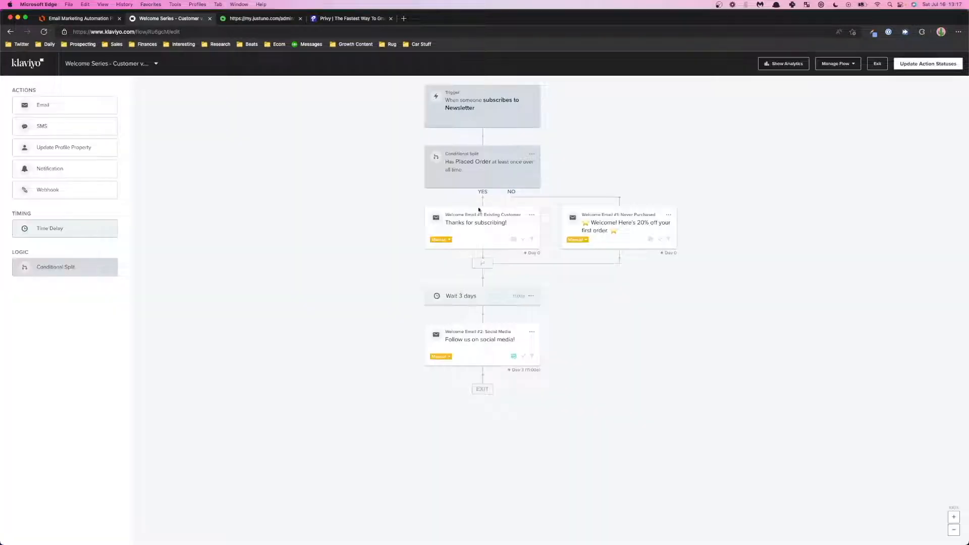
{"action": "left_click", "coordinate": [475, 222]}
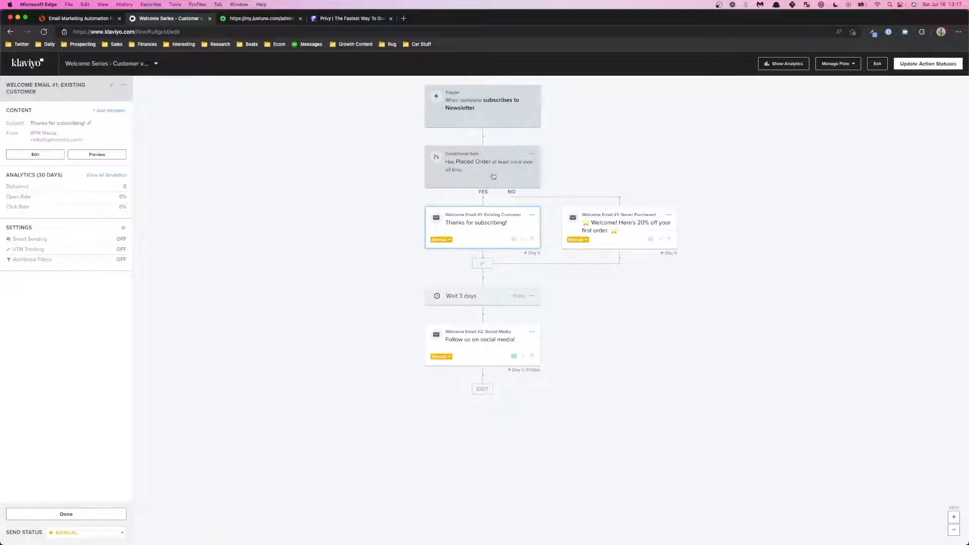
{"action": "left_click", "coordinate": [483, 162]}
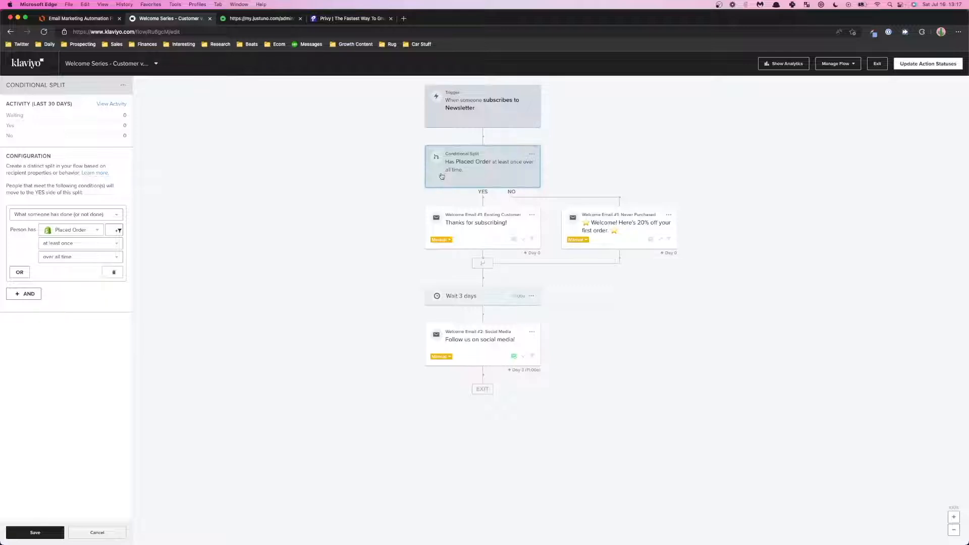
{"action": "mouse_move", "coordinate": [440, 189]}
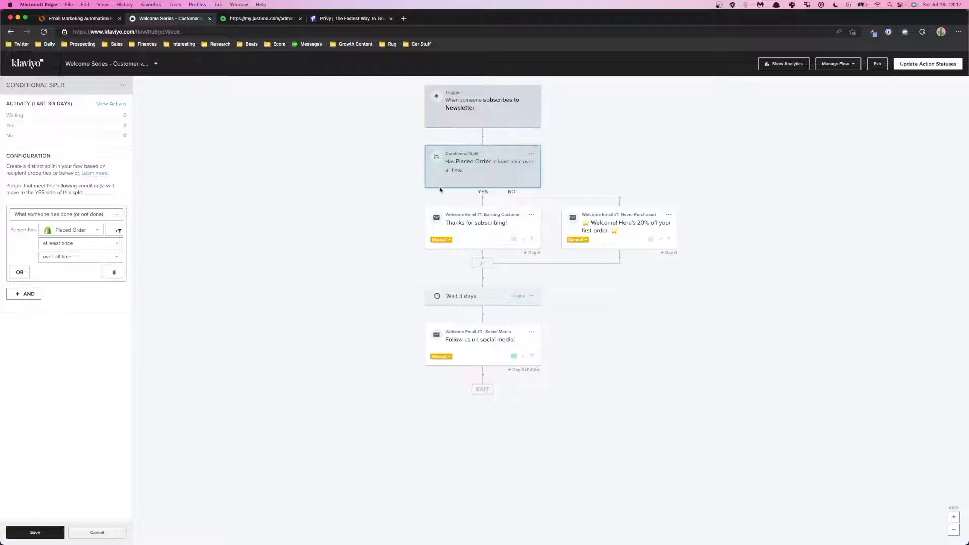
Return to the Lucidchart Welcome Flow diagram holding the Popup/Newsletter signups box.
{"action": "left_click", "coordinate": [78, 19]}
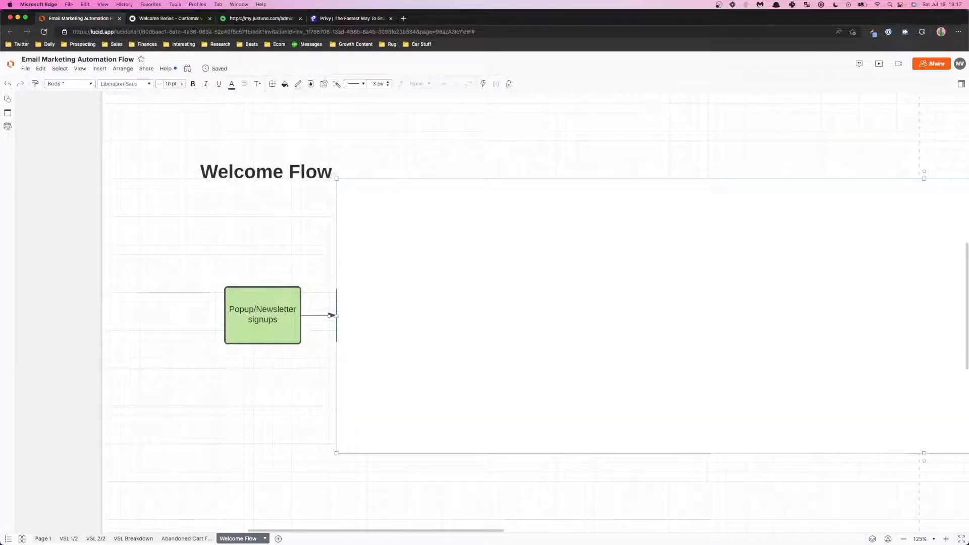
{"action": "mouse_move", "coordinate": [478, 268]}
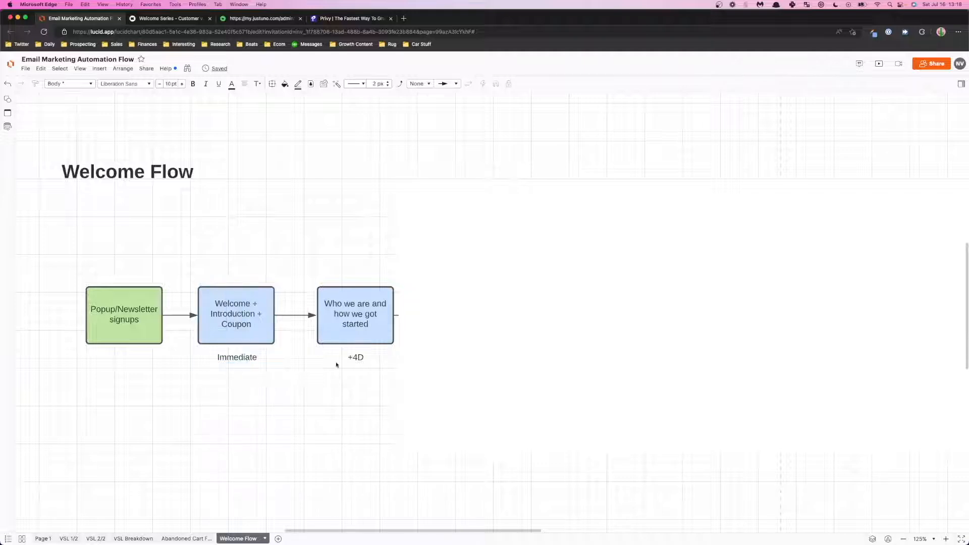
Begin extending the diagram with the What makes [brand] different and Special Discount emails.
{"action": "left_click", "coordinate": [355, 358]}
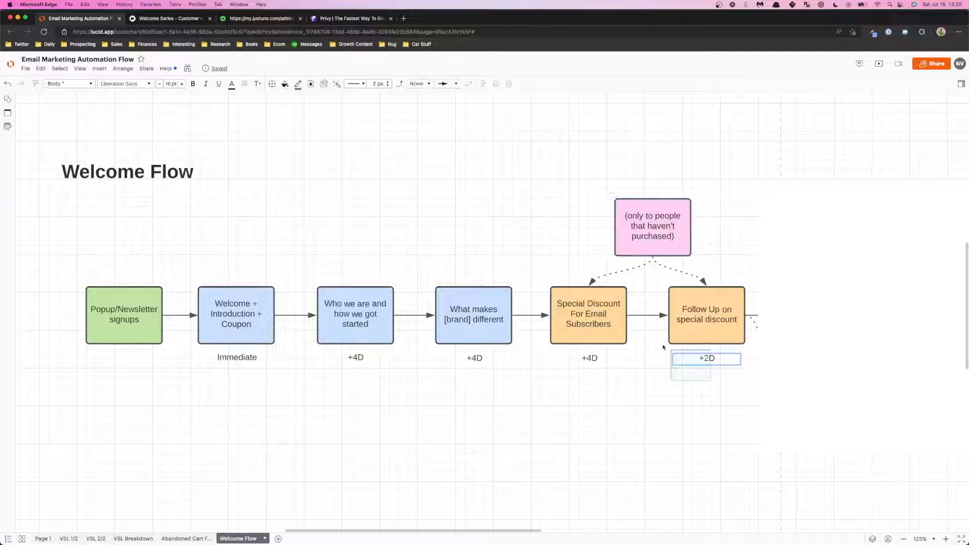
Add the History of [brand] email and the branch cutting unengaged people, shifting the canvas right.
{"action": "left_click", "coordinate": [603, 216]}
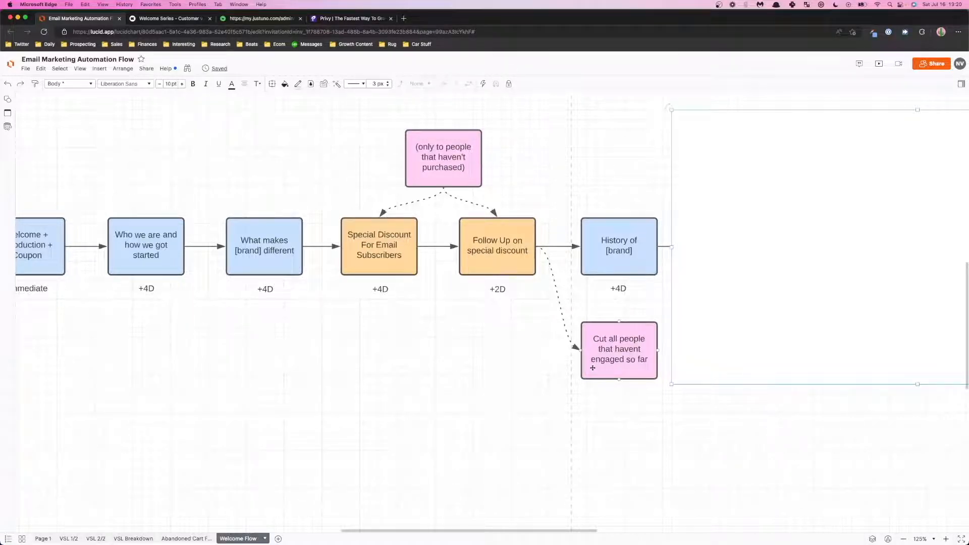
{"action": "scroll", "scroll_direction": "right", "scroll_amount": 3}
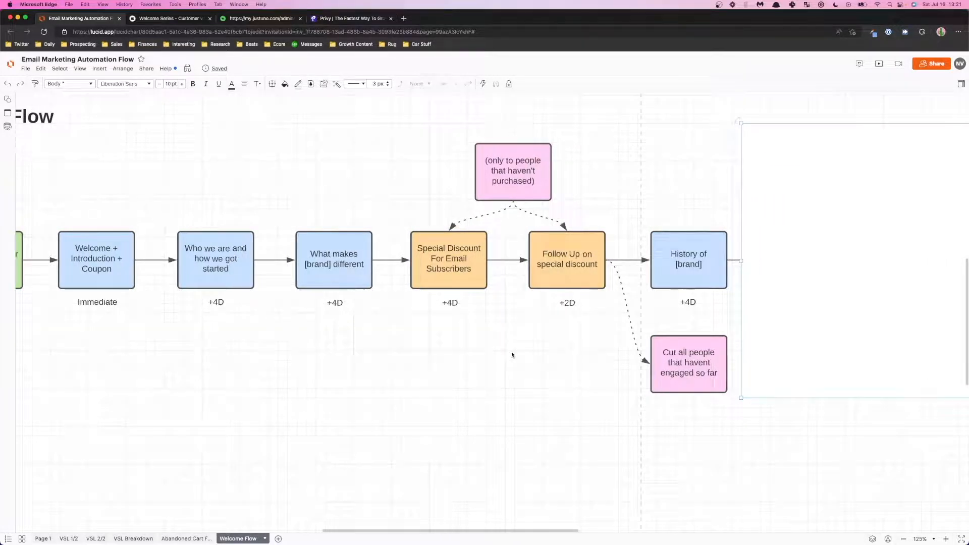
Shift the canvas right to place the Niche relevant Value Content Email after History of [brand].
{"action": "scroll", "scroll_direction": "right", "scroll_amount": 3}
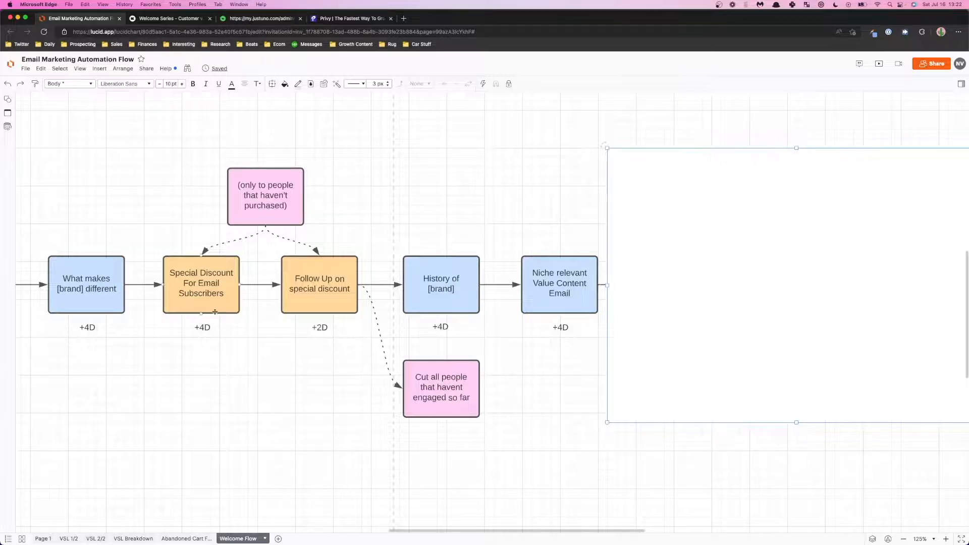
Lay out the About the founders, subscriber discount and Final Offer shapes on the canvas.
{"action": "left_click", "coordinate": [320, 285]}
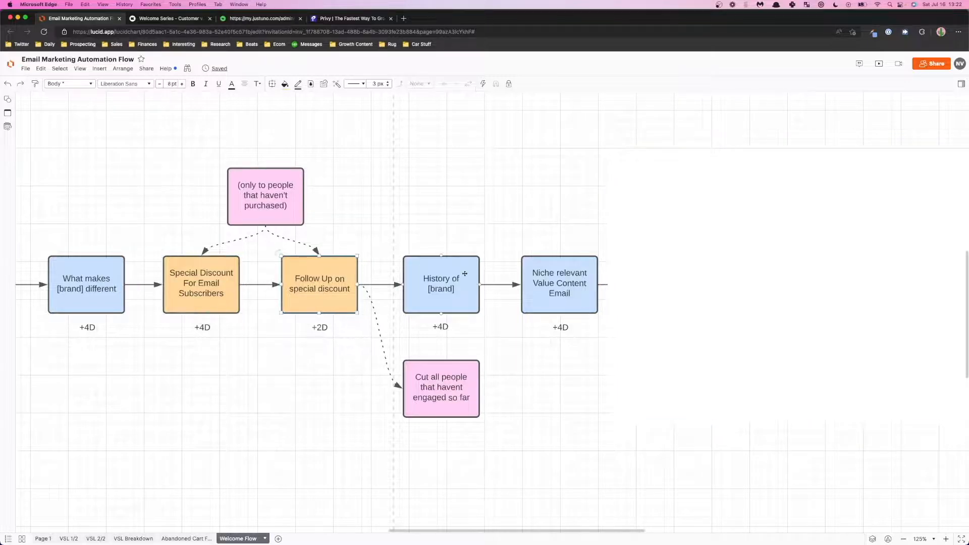
{"action": "left_click_drag", "start_coordinate": [608, 148], "coordinate": [797, 423]}
{"action": "type", "text": "Final Offer"}
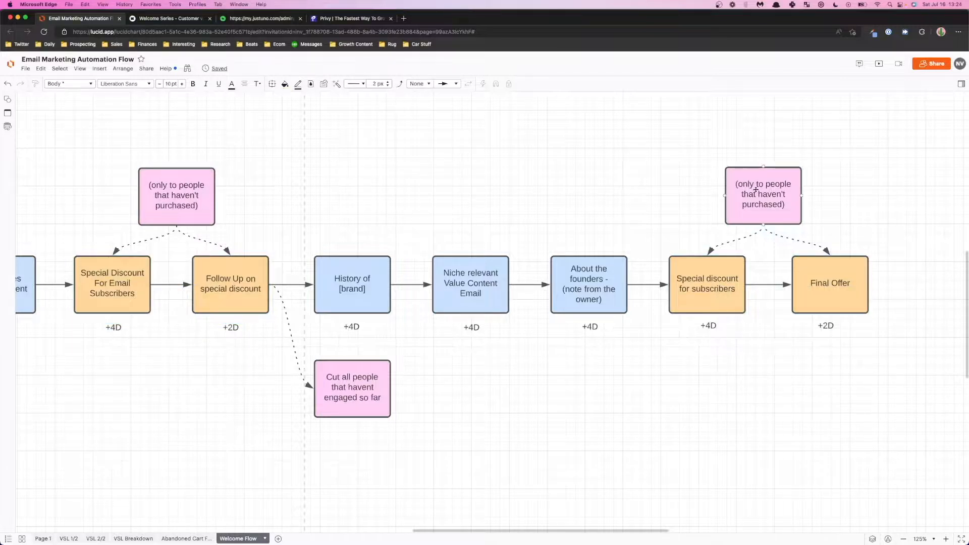
Zoom out so the whole Welcome Flow from signups to Final Offer fits on screen.
{"action": "left_click", "coordinate": [681, 198]}
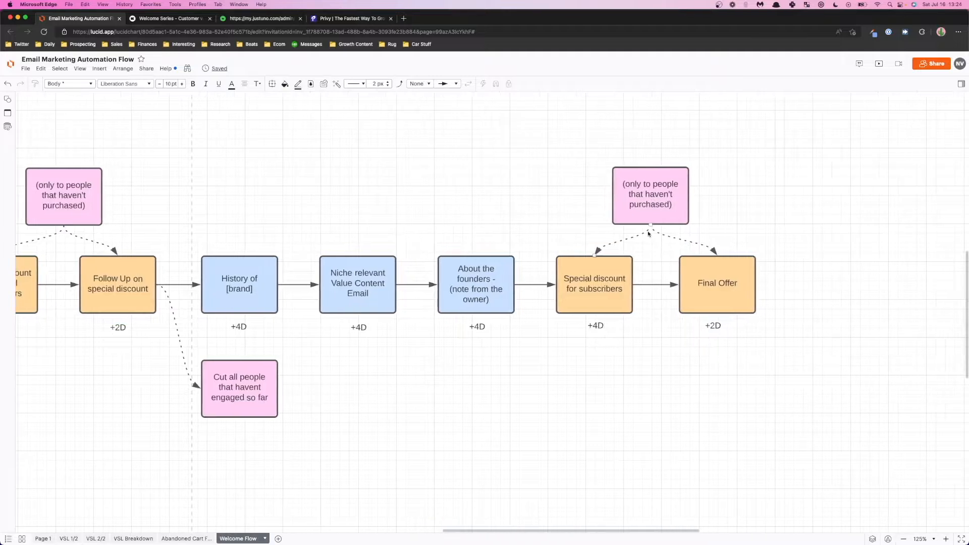
{"action": "left_click", "coordinate": [594, 284]}
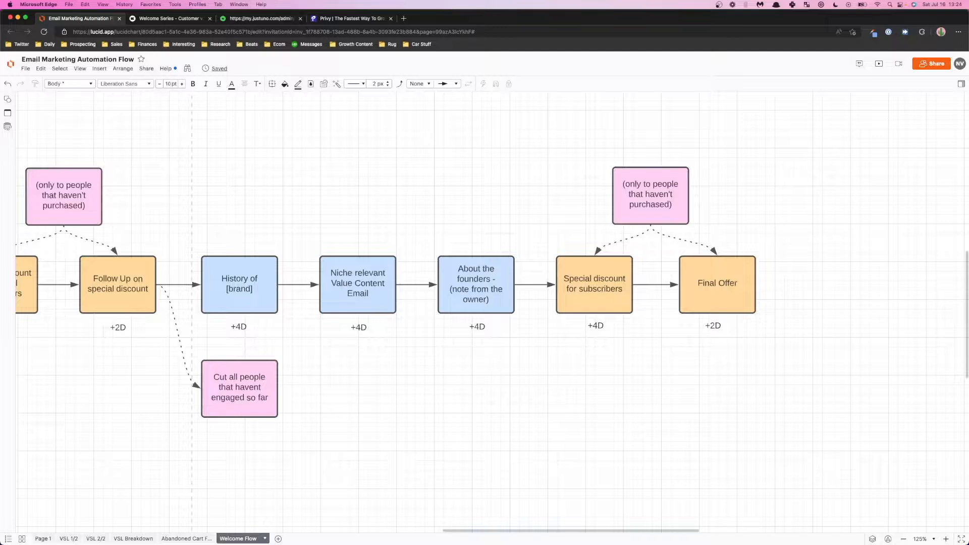
{"action": "left_click", "coordinate": [593, 283]}
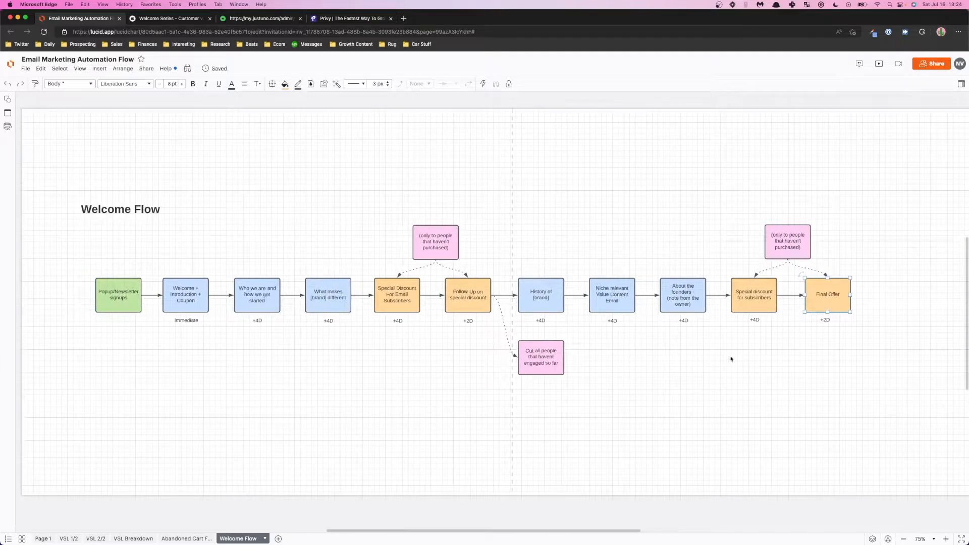
{"action": "mouse_move", "coordinate": [721, 357]}
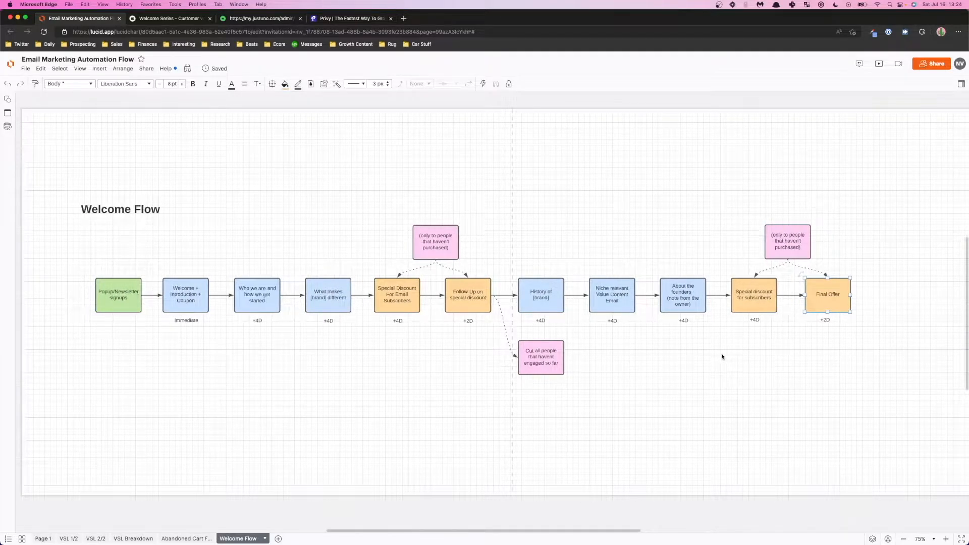